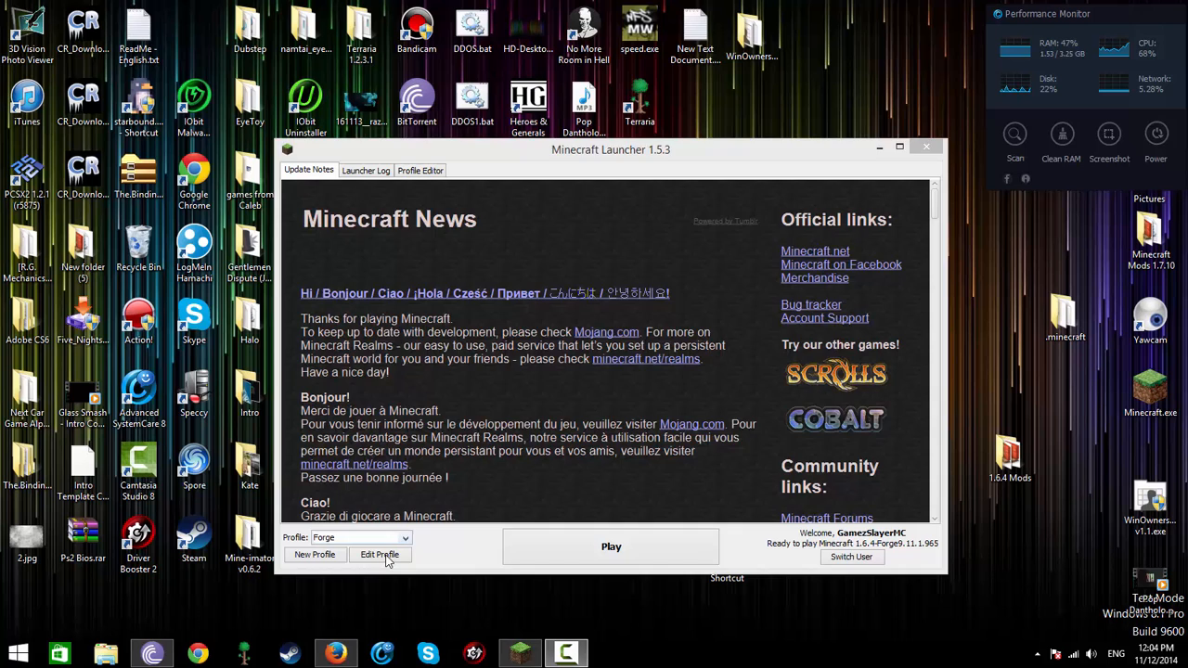
- Peek at the Forge 1.6.4 profile settings, then launch the game with that profile
{"action": "left_click", "coordinate": [378, 552]}
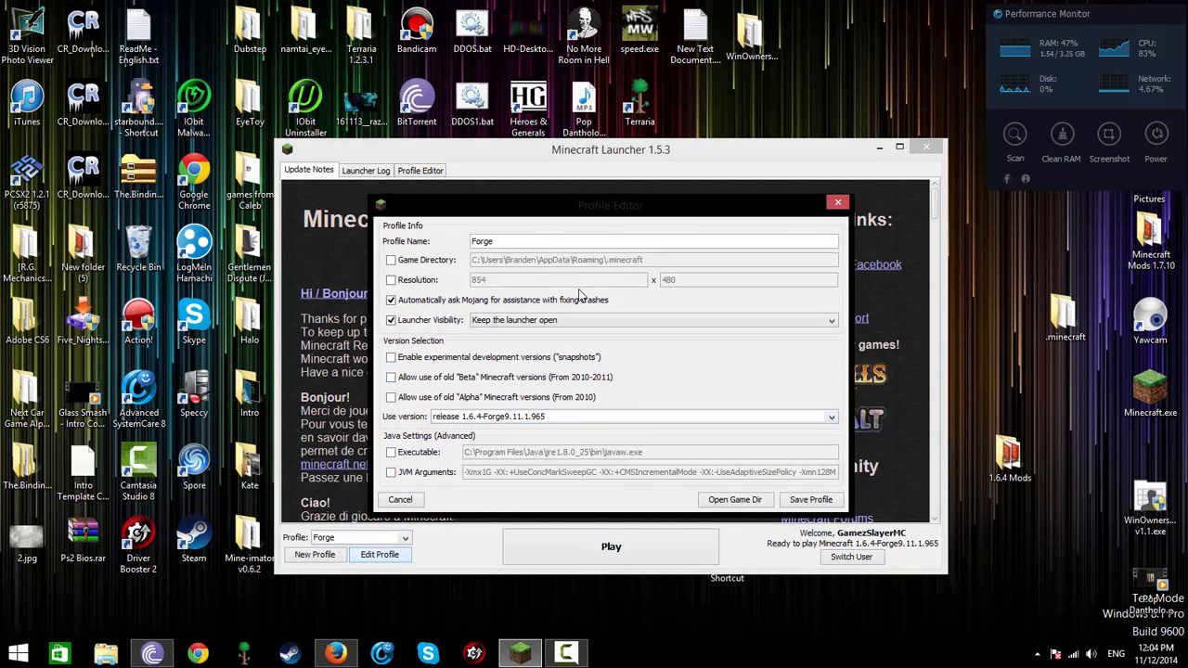
{"action": "left_click", "coordinate": [835, 203]}
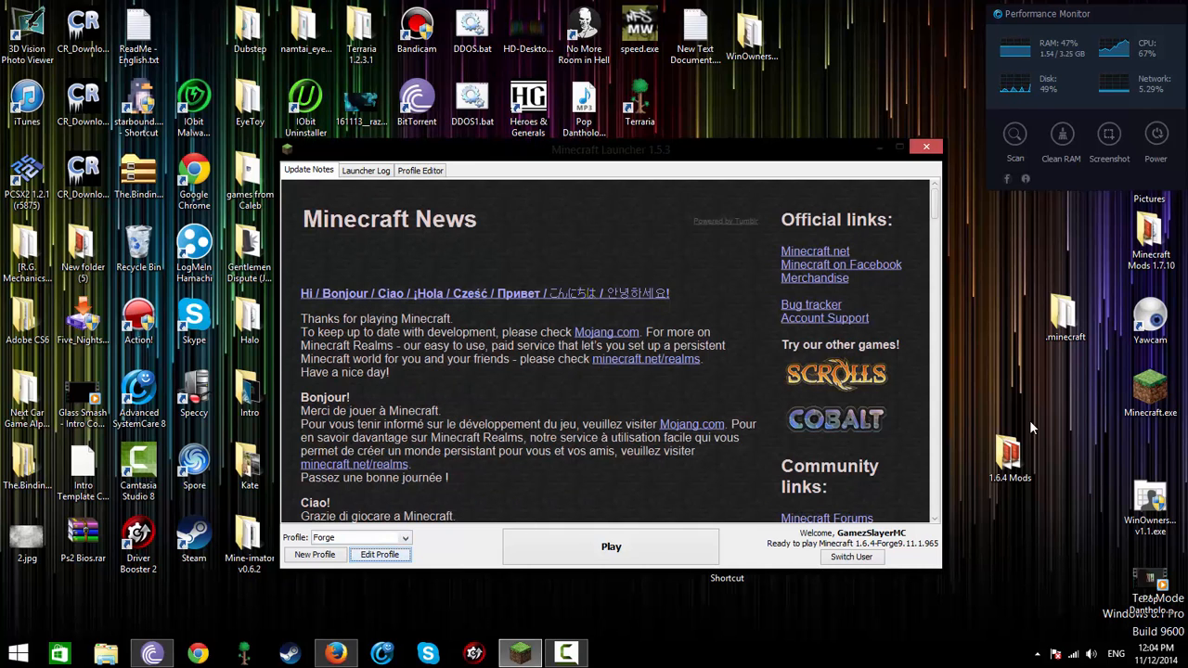
{"action": "left_click", "coordinate": [611, 546]}
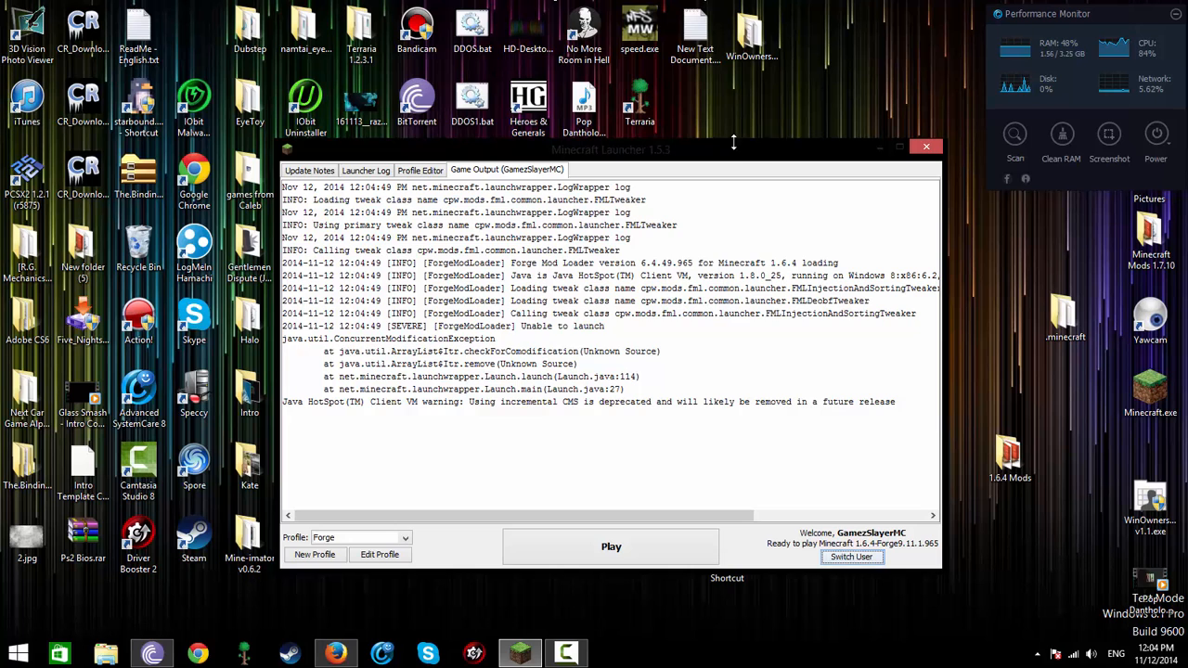
- Read the failed launch output, minimize the launcher and restore it from the taskbar
{"action": "left_click", "coordinate": [924, 145]}
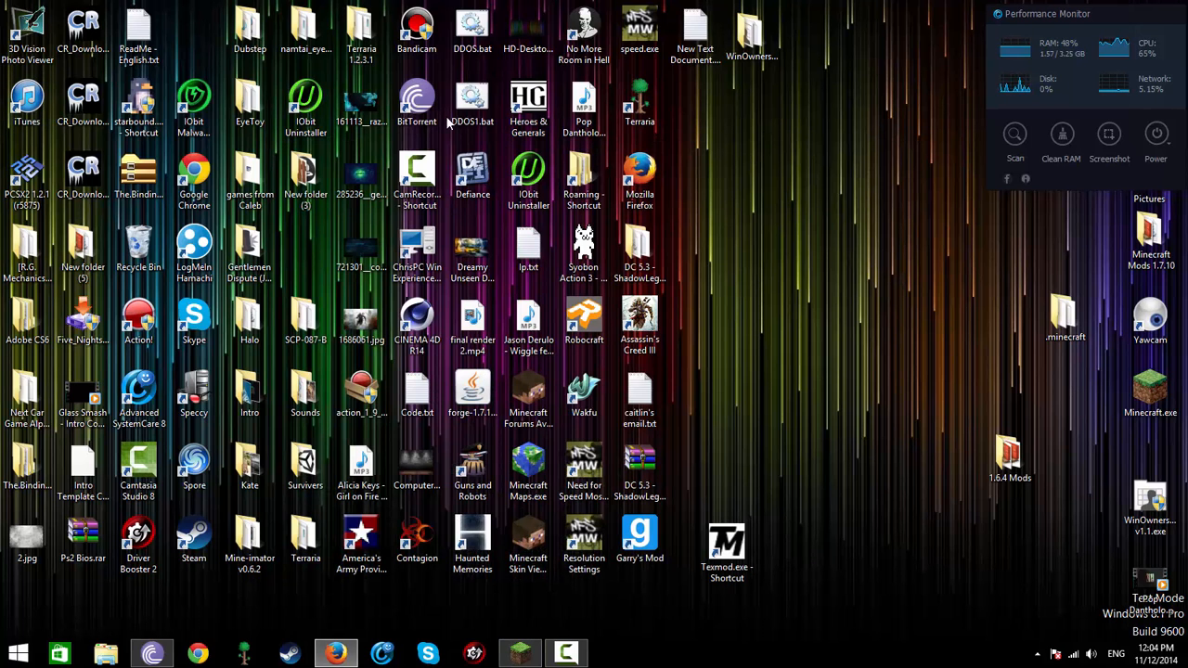
{"action": "left_click", "coordinate": [249, 102]}
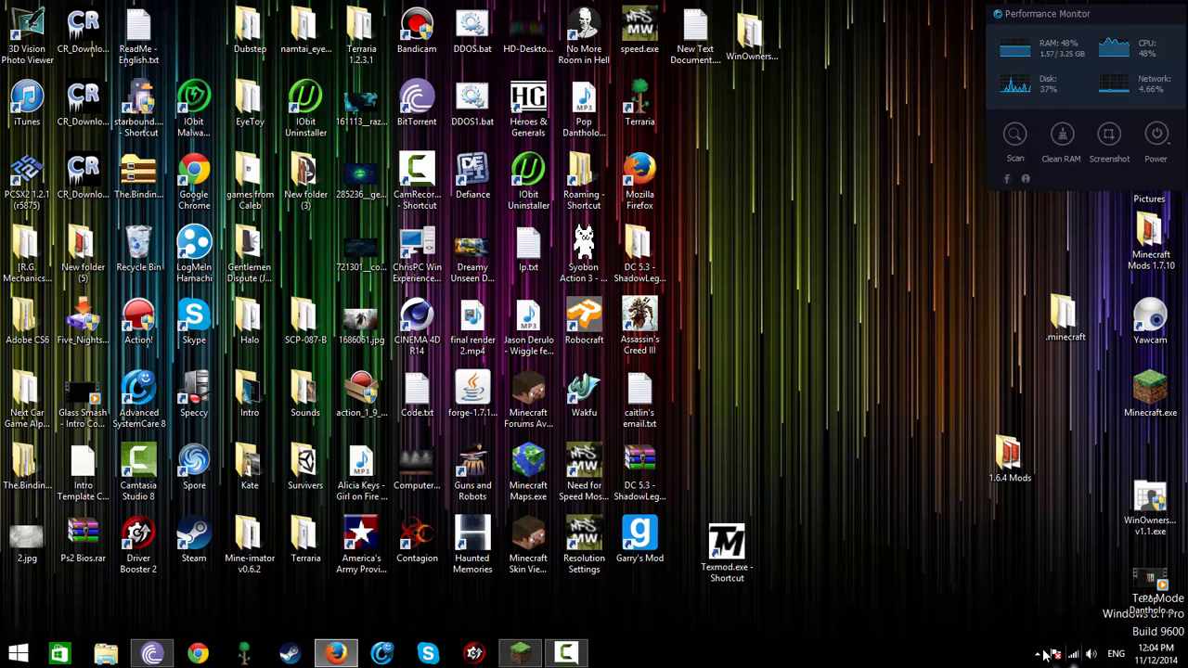
{"action": "left_click", "coordinate": [1040, 653]}
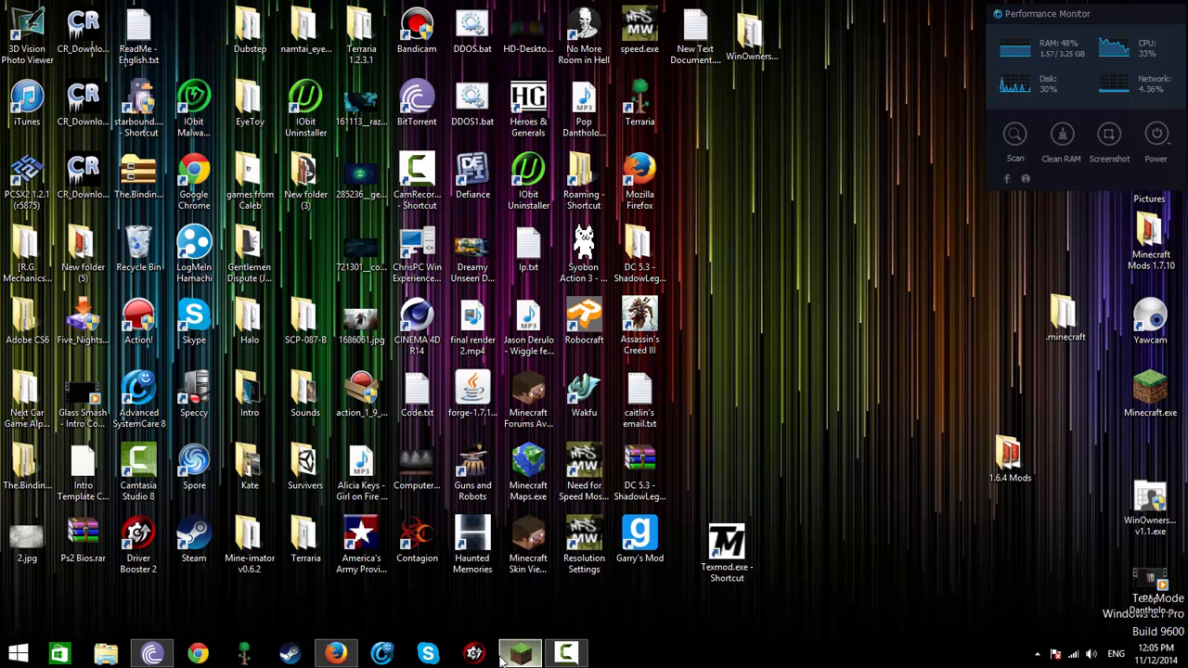
{"action": "left_click", "coordinate": [519, 653]}
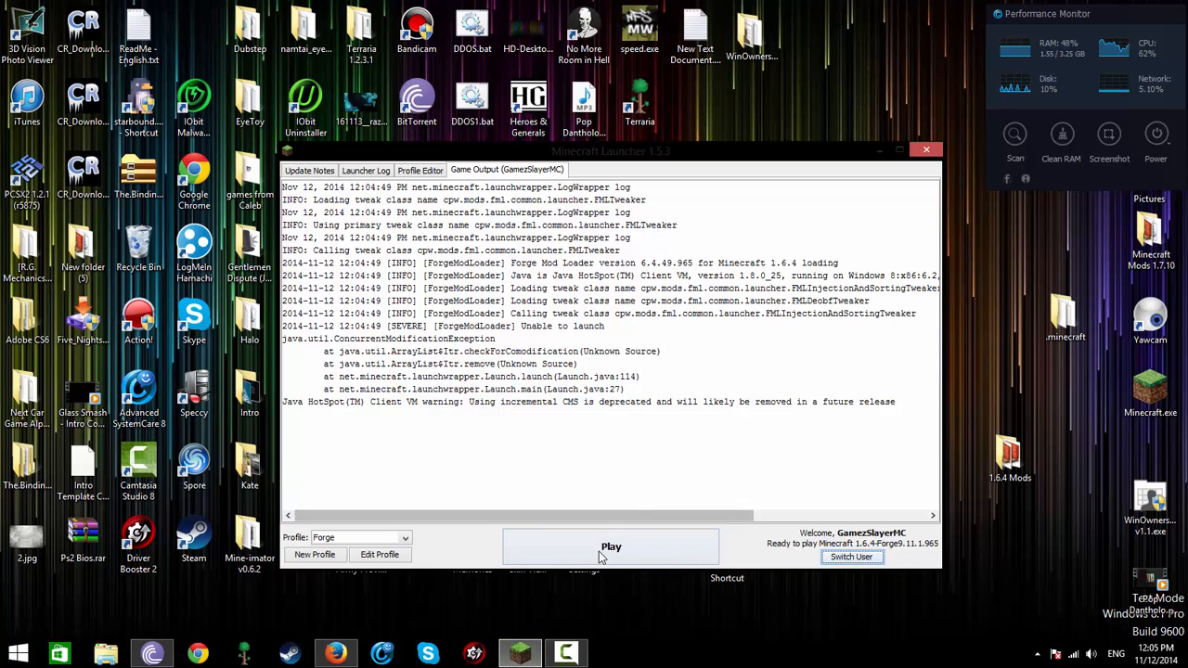
- Reach the Java SE Runtime Environment 7u67 downloads and accept its license agreement
{"action": "left_click", "coordinate": [924, 149]}
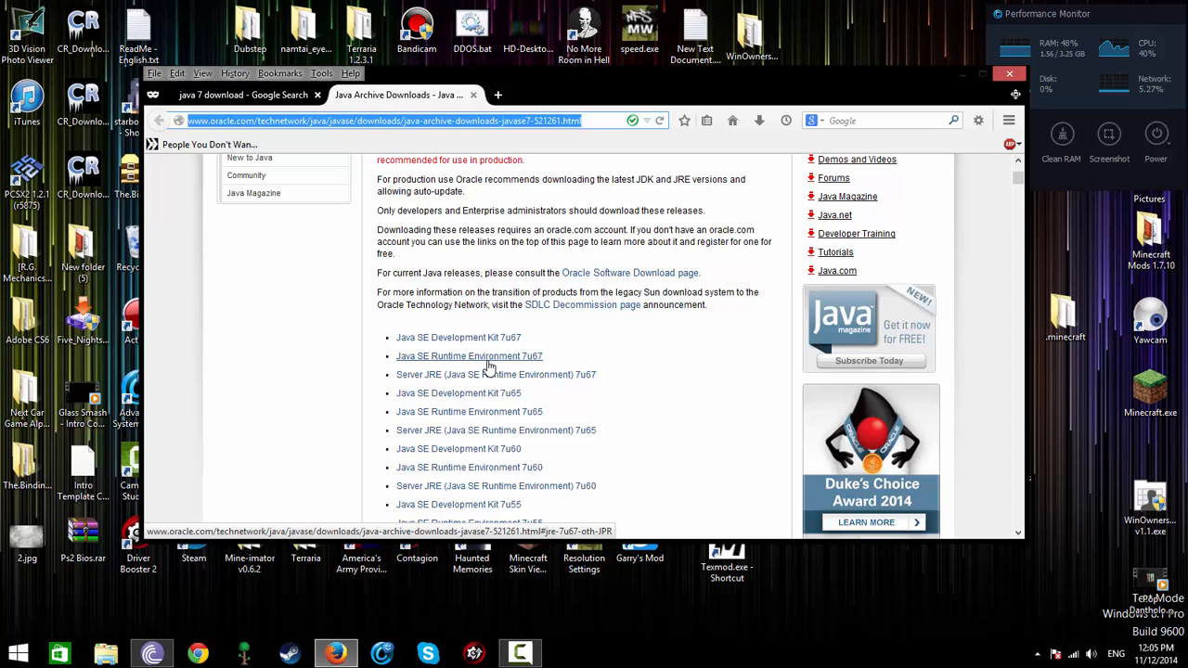
{"action": "left_click", "coordinate": [467, 356]}
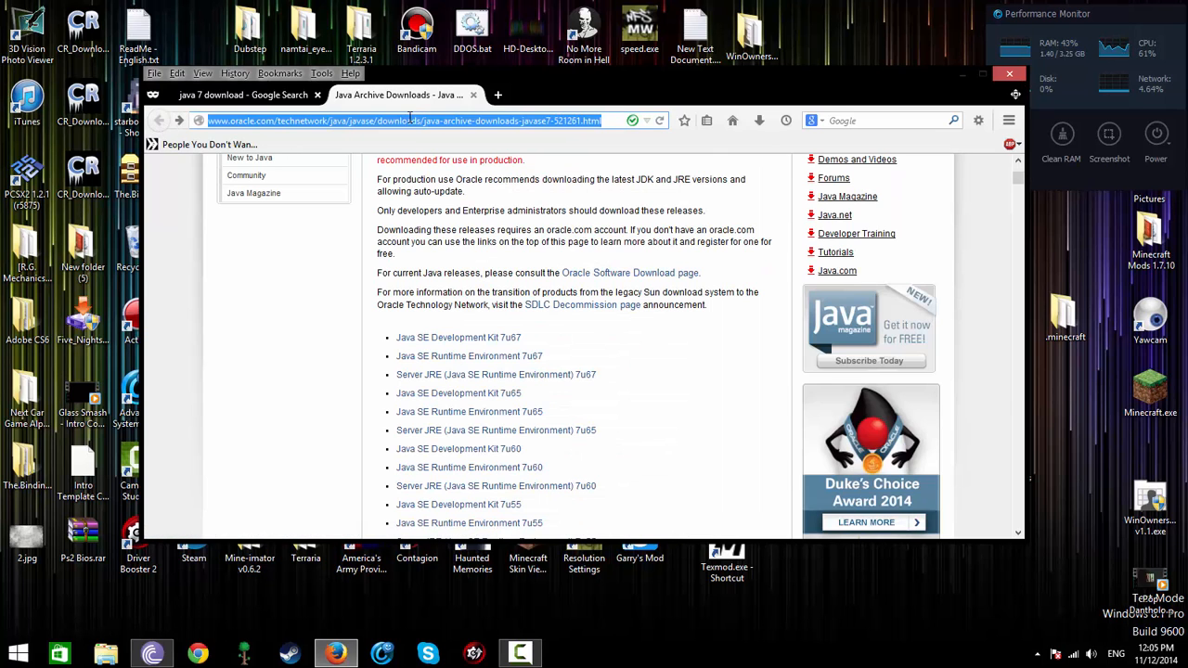
{"action": "mouse_move", "coordinate": [467, 356]}
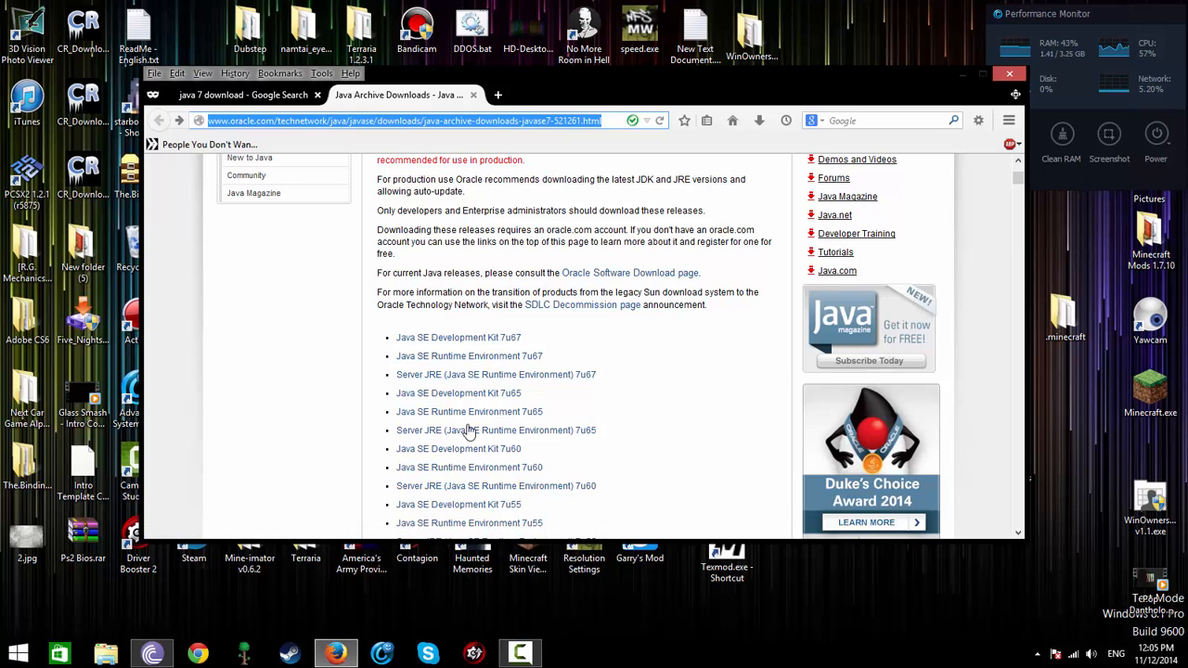
{"action": "mouse_move", "coordinate": [468, 357]}
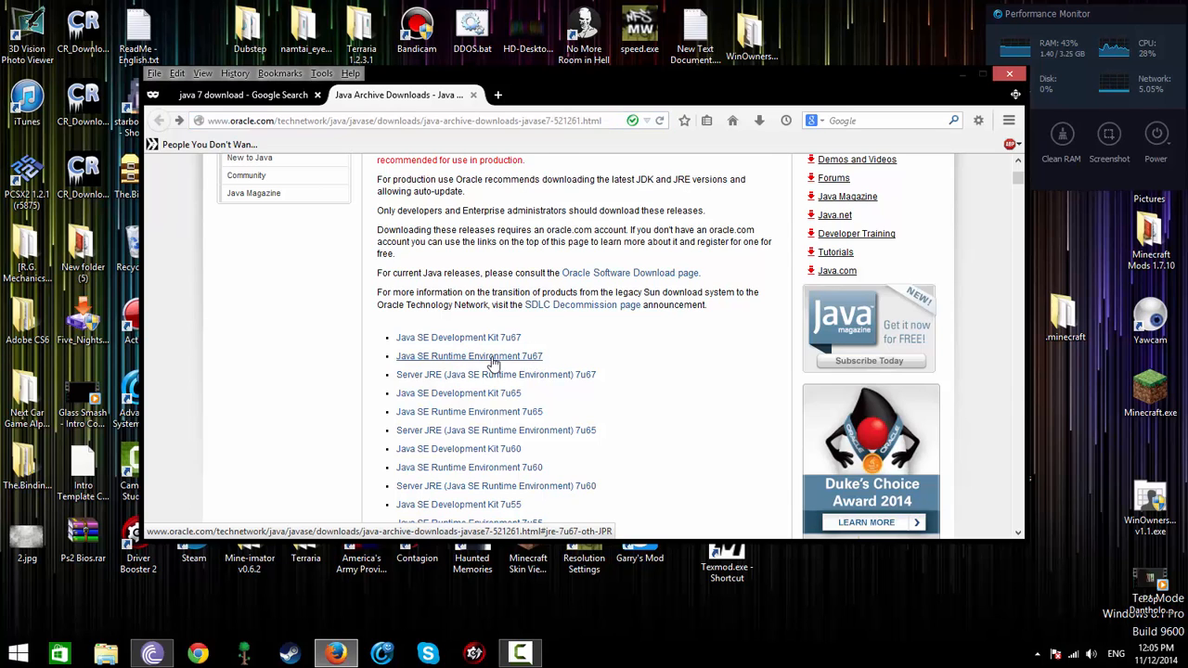
{"action": "left_click", "coordinate": [467, 357]}
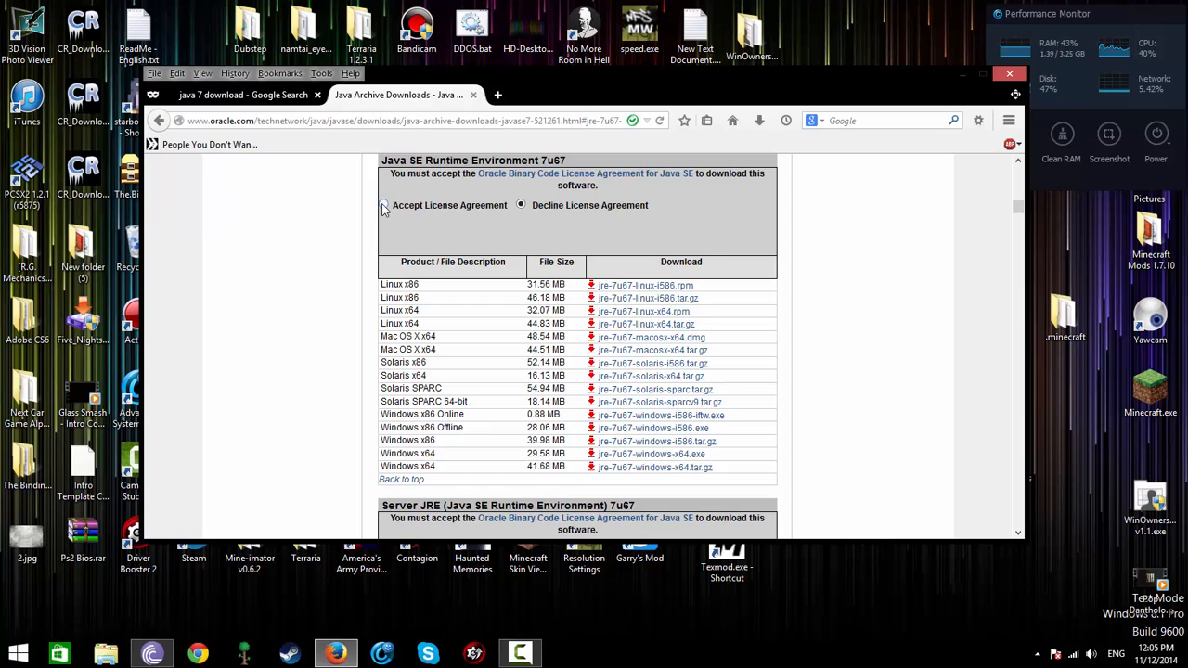
{"action": "left_click", "coordinate": [382, 204]}
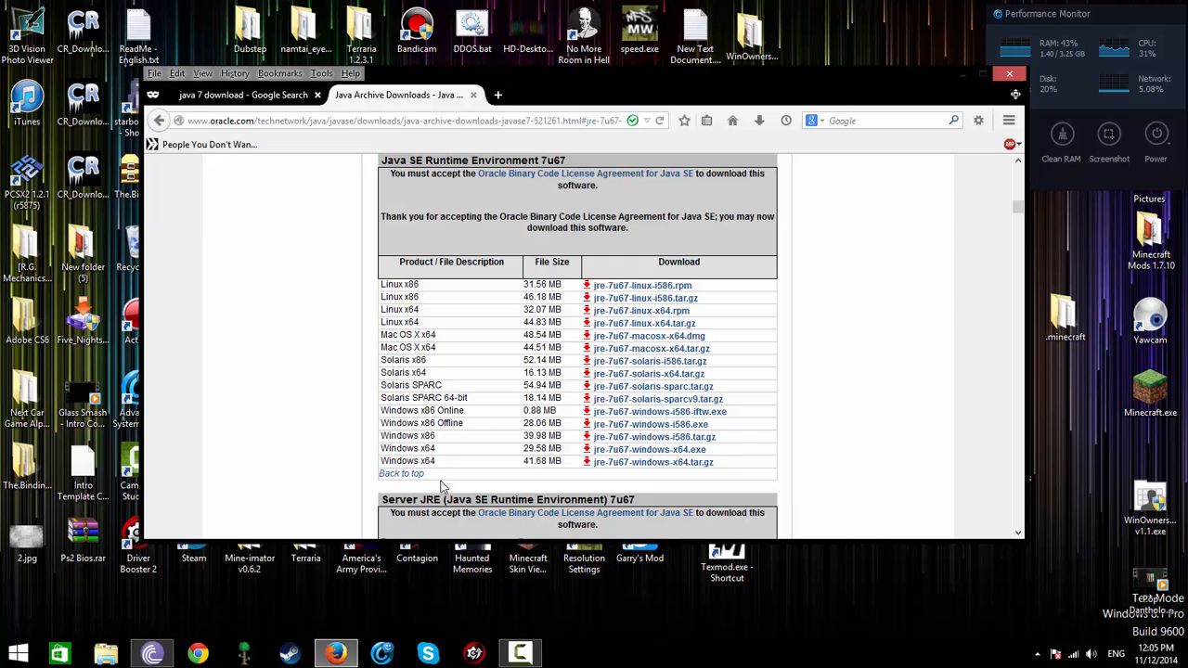
{"action": "mouse_move", "coordinate": [490, 416]}
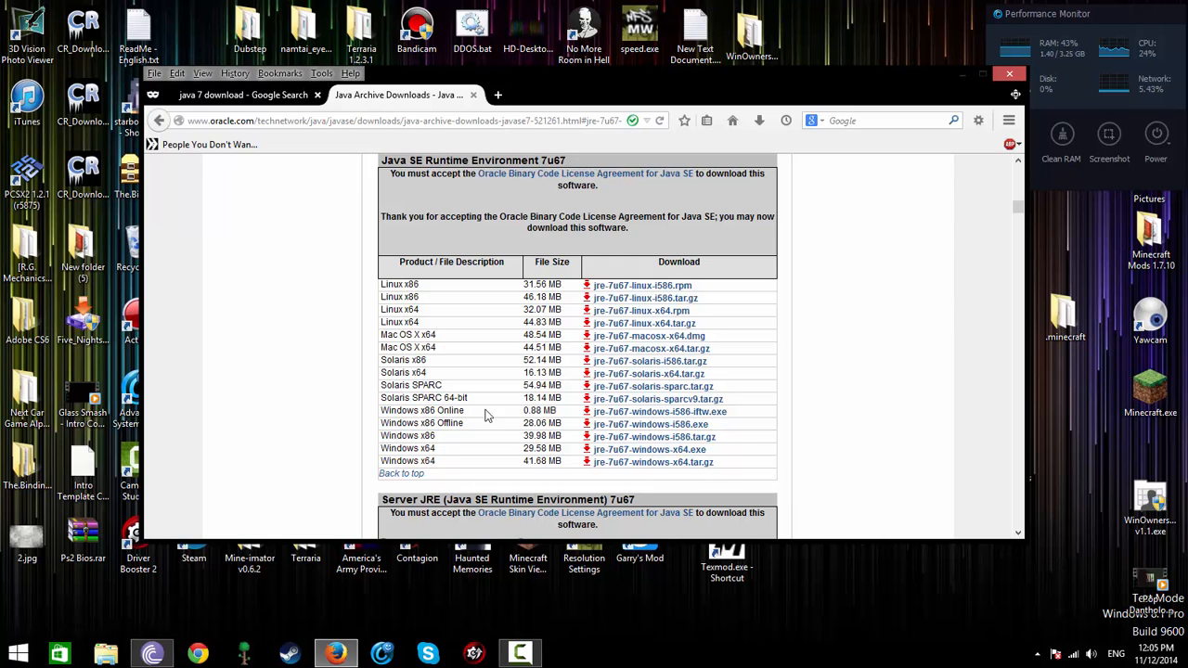
- Request the jre-7u67-windows-i586-iftw.exe installer, landing on Oracle's sign-in page
{"action": "left_click", "coordinate": [661, 412]}
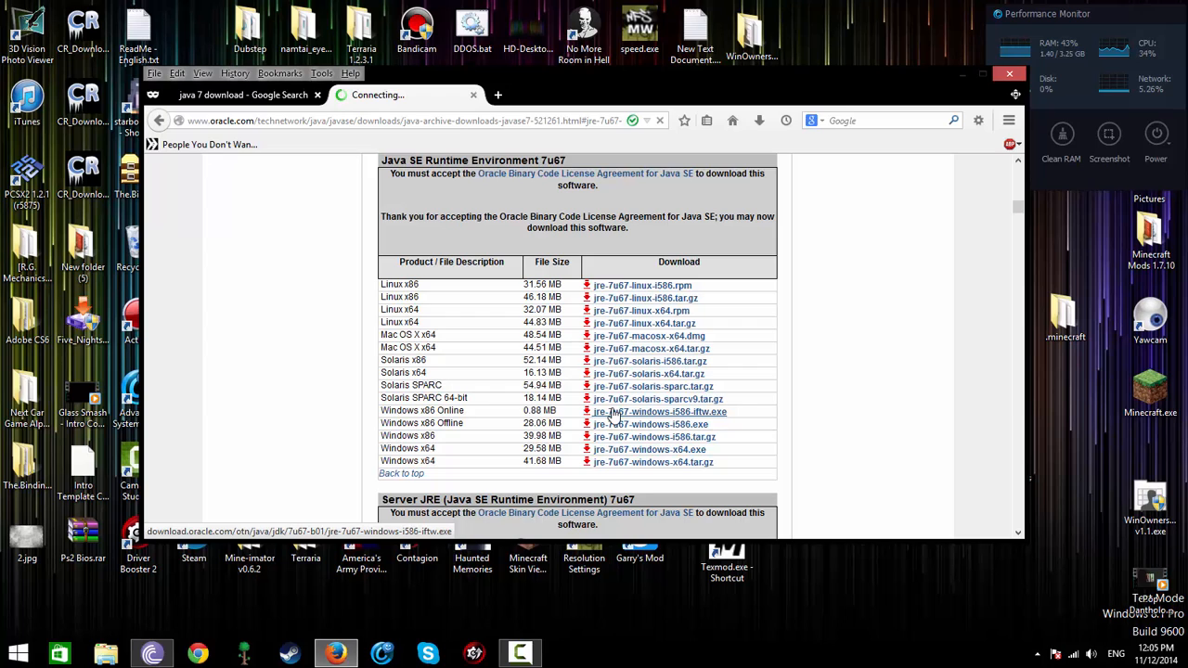
{"action": "left_click", "coordinate": [660, 412]}
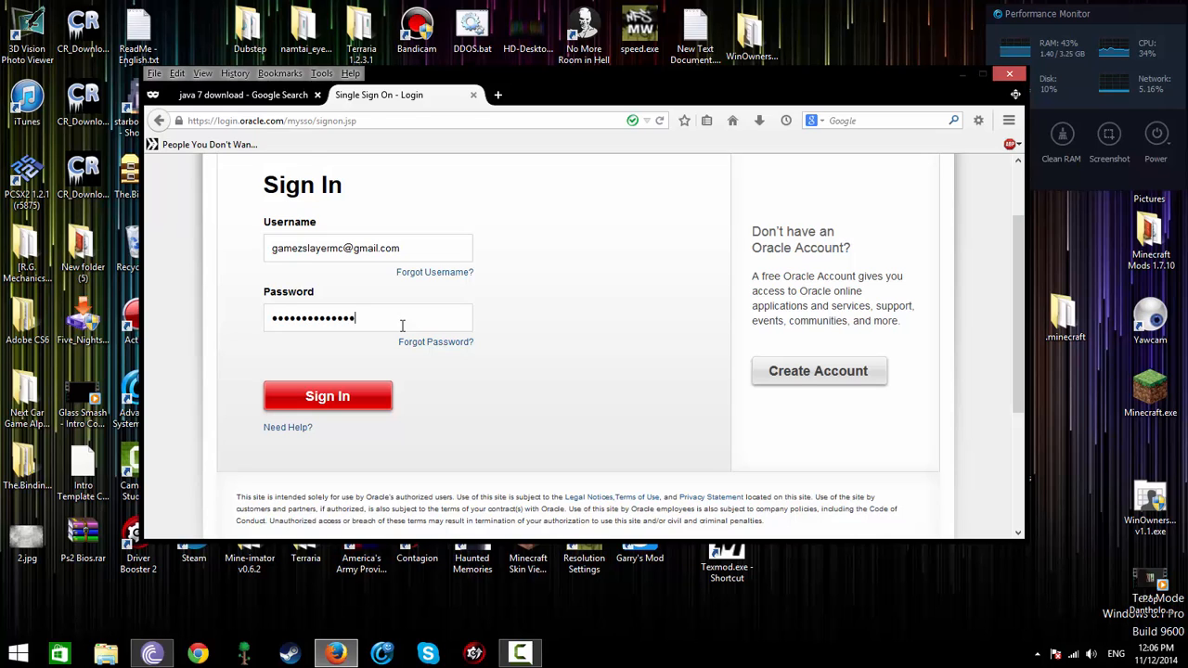
- Sign in to Oracle and save the jre-7u67-windows-i586-iftw.exe installer file
{"action": "left_click", "coordinate": [326, 397]}
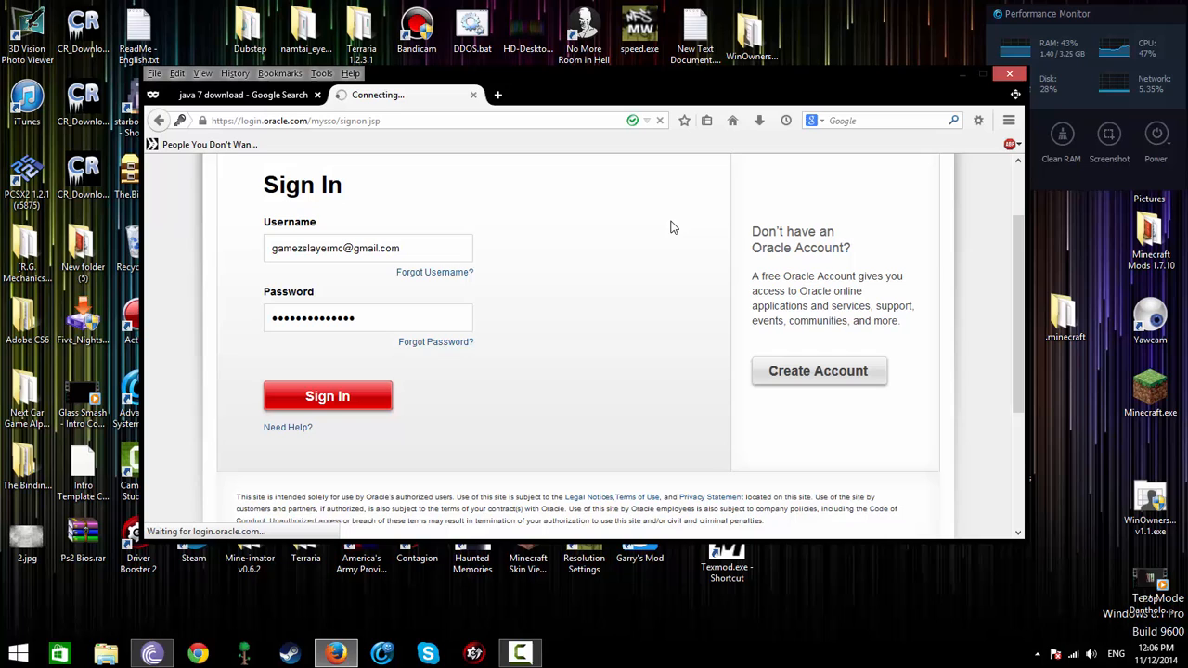
{"action": "mouse_move", "coordinate": [742, 175]}
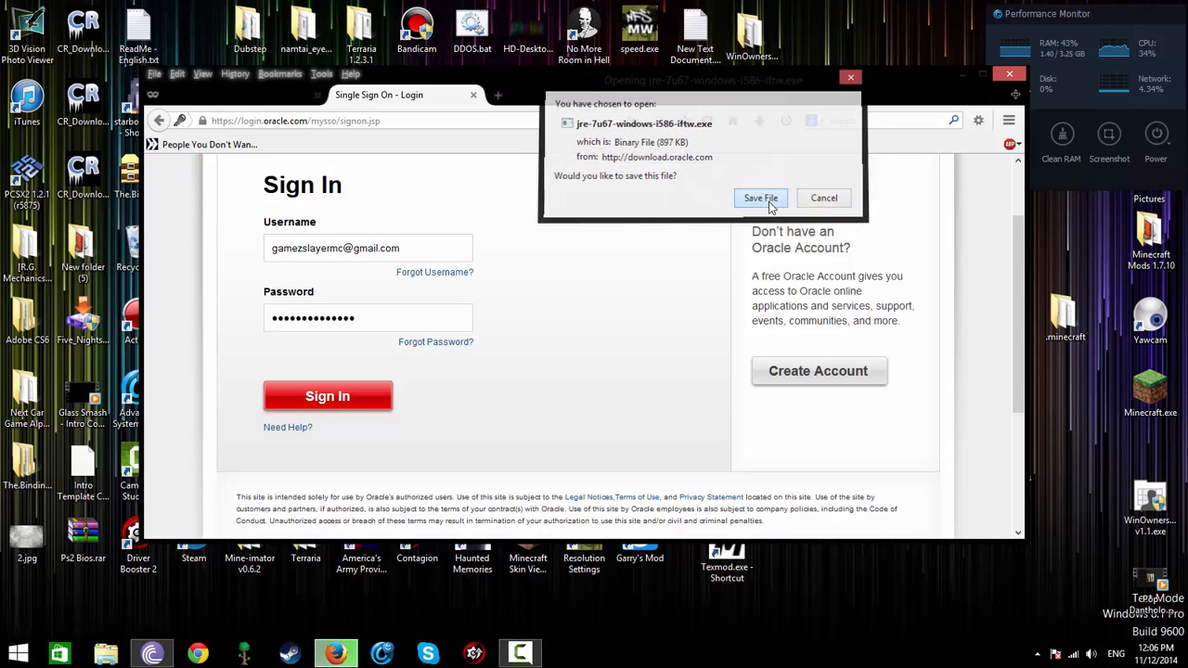
{"action": "left_click", "coordinate": [761, 197]}
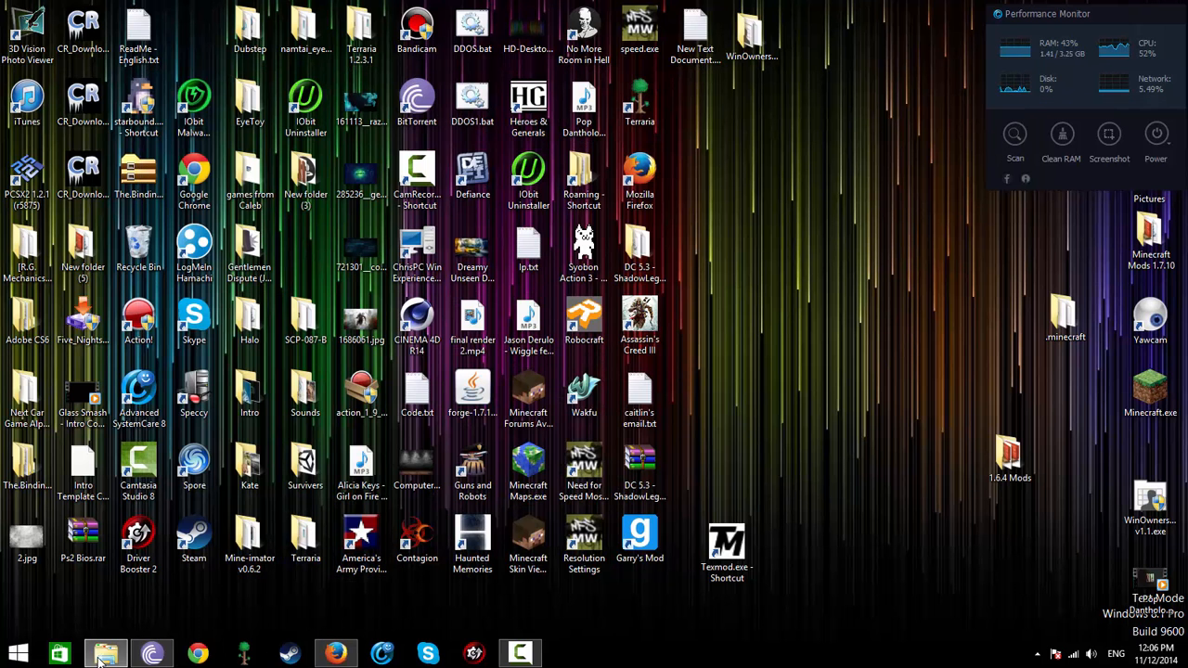
- Glance at This PC in File Explorer, then start the Minecraft Launcher again
{"action": "left_click", "coordinate": [104, 654]}
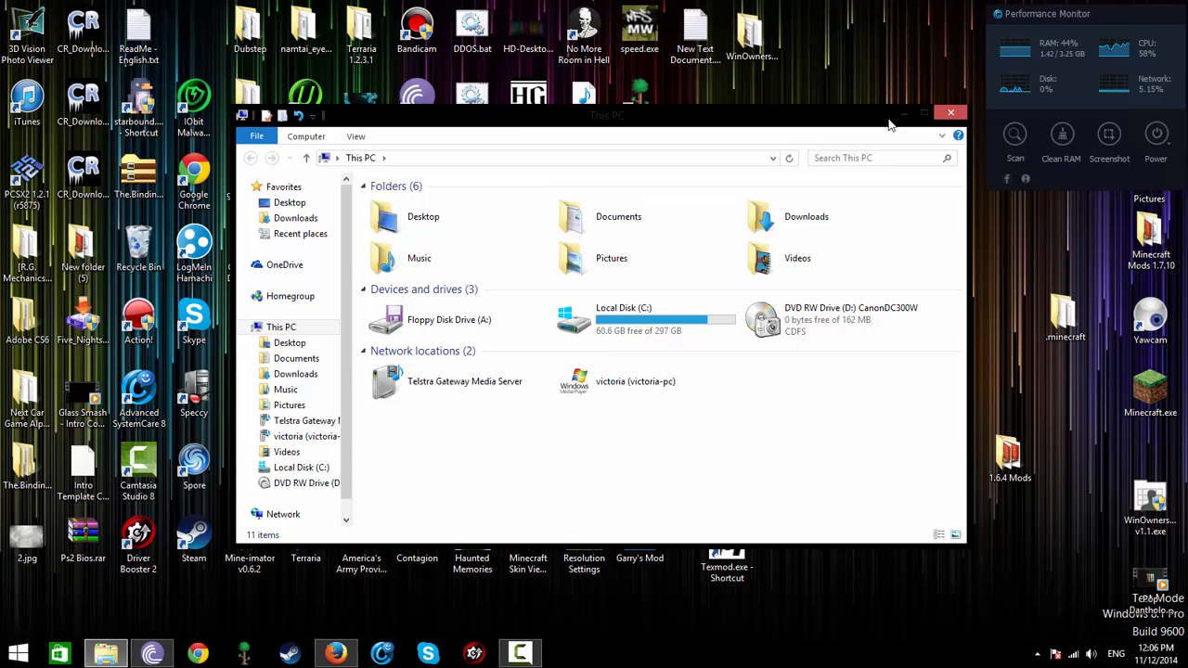
{"action": "left_click", "coordinate": [950, 113]}
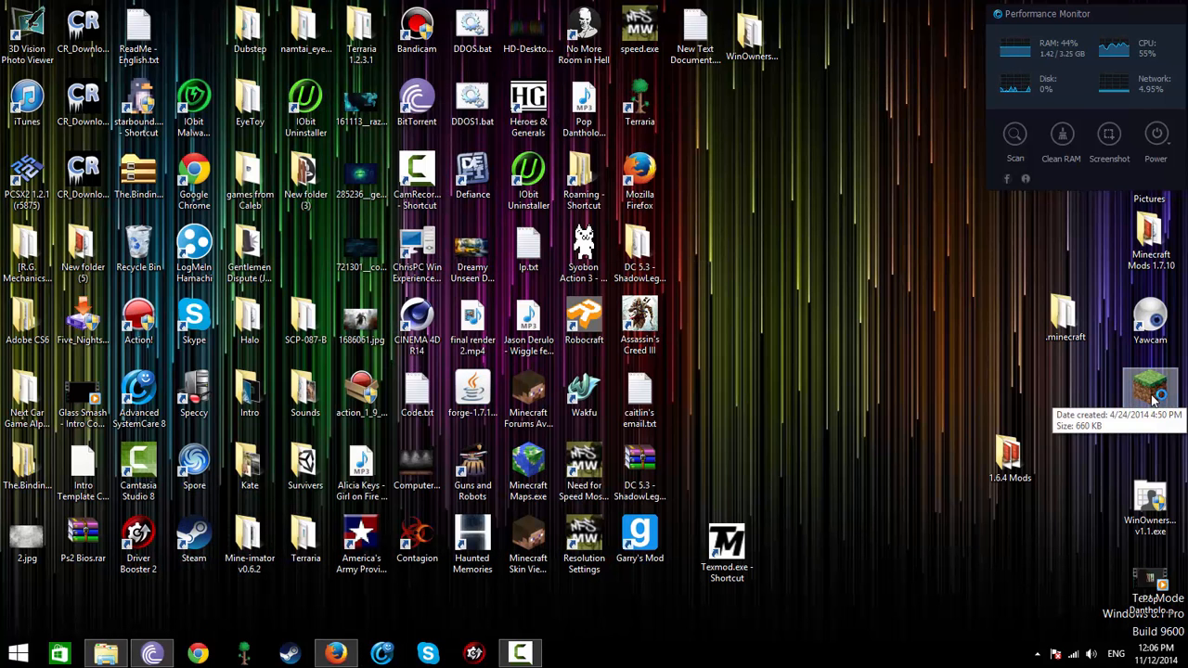
{"action": "double_click", "coordinate": [1150, 386]}
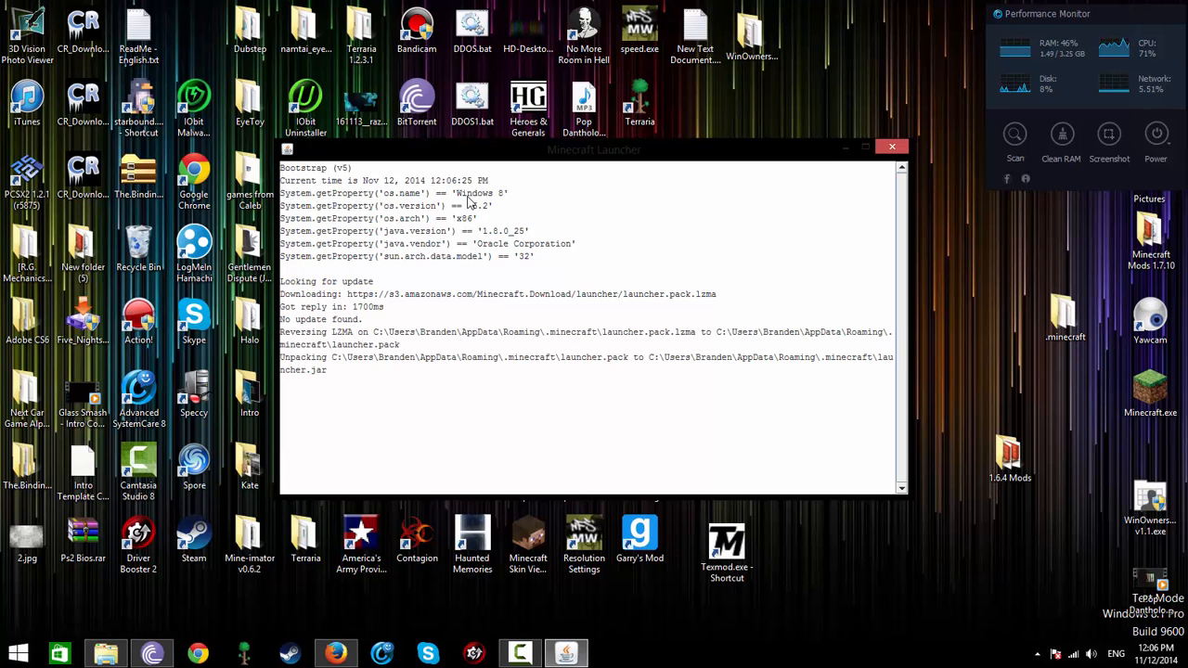
{"action": "mouse_move", "coordinate": [621, 286]}
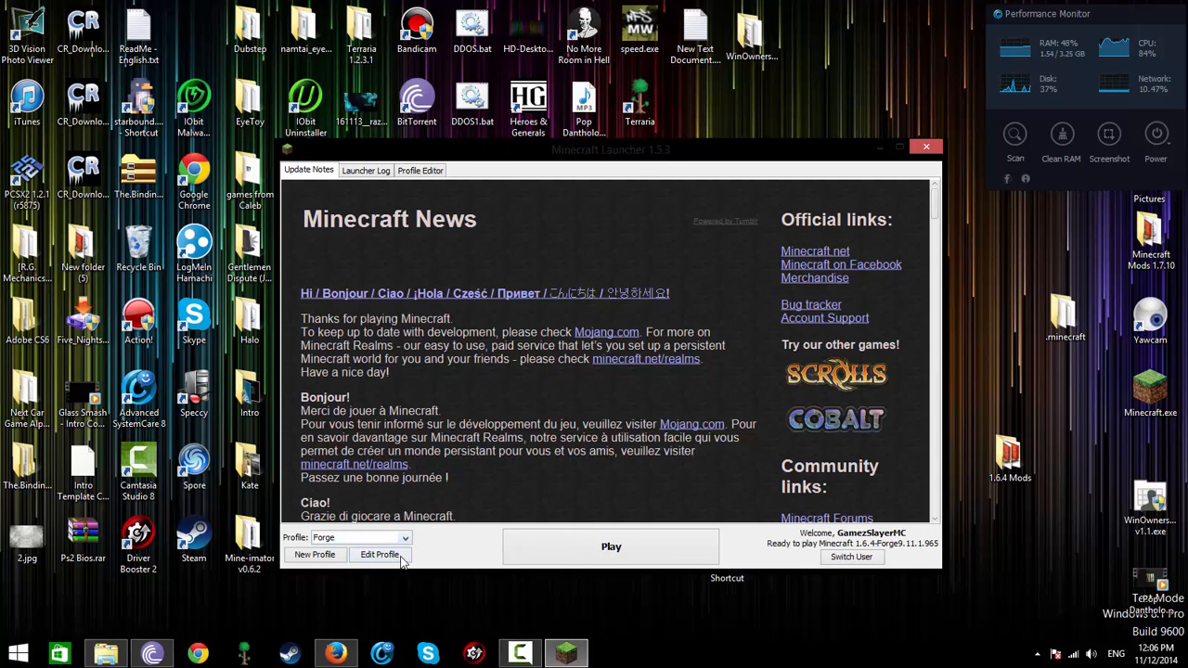
- In the Forge profile editor, enable a custom Java executable path for editing
{"action": "left_click", "coordinate": [378, 553]}
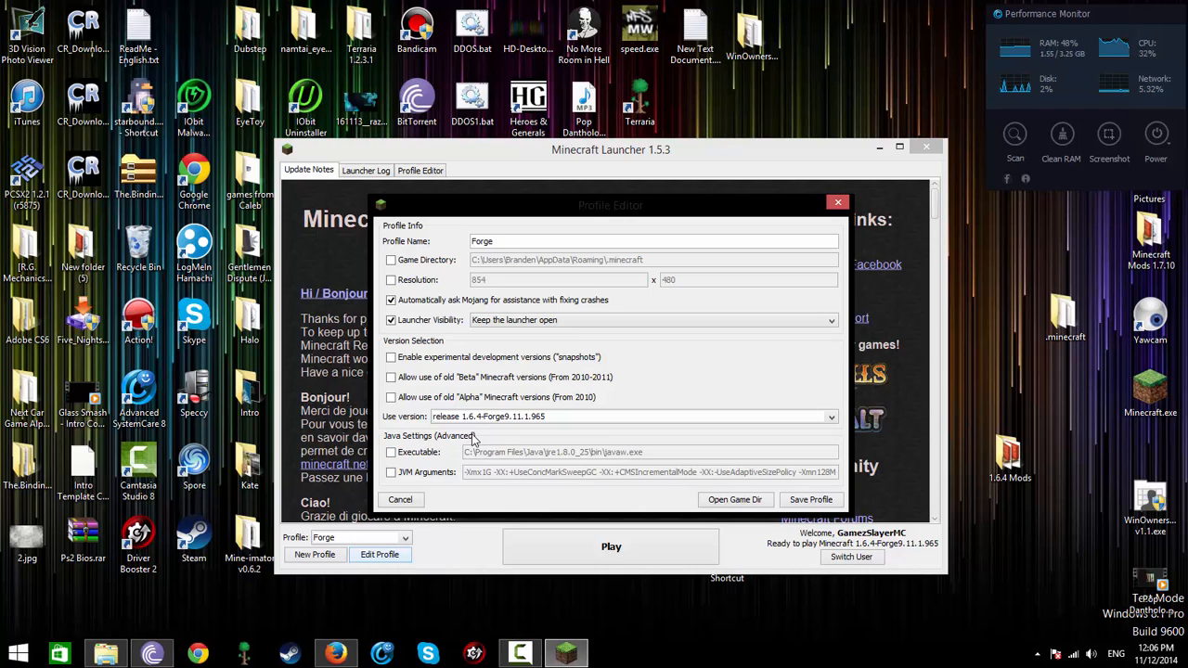
{"action": "left_click", "coordinate": [390, 452]}
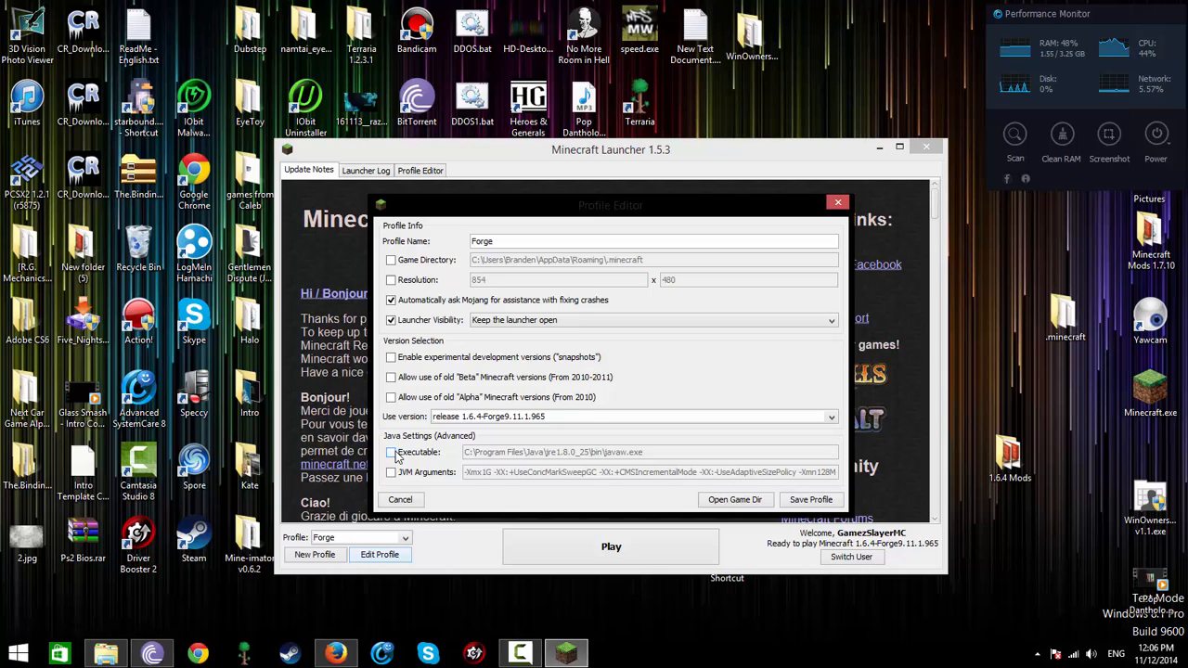
{"action": "left_click", "coordinate": [389, 452]}
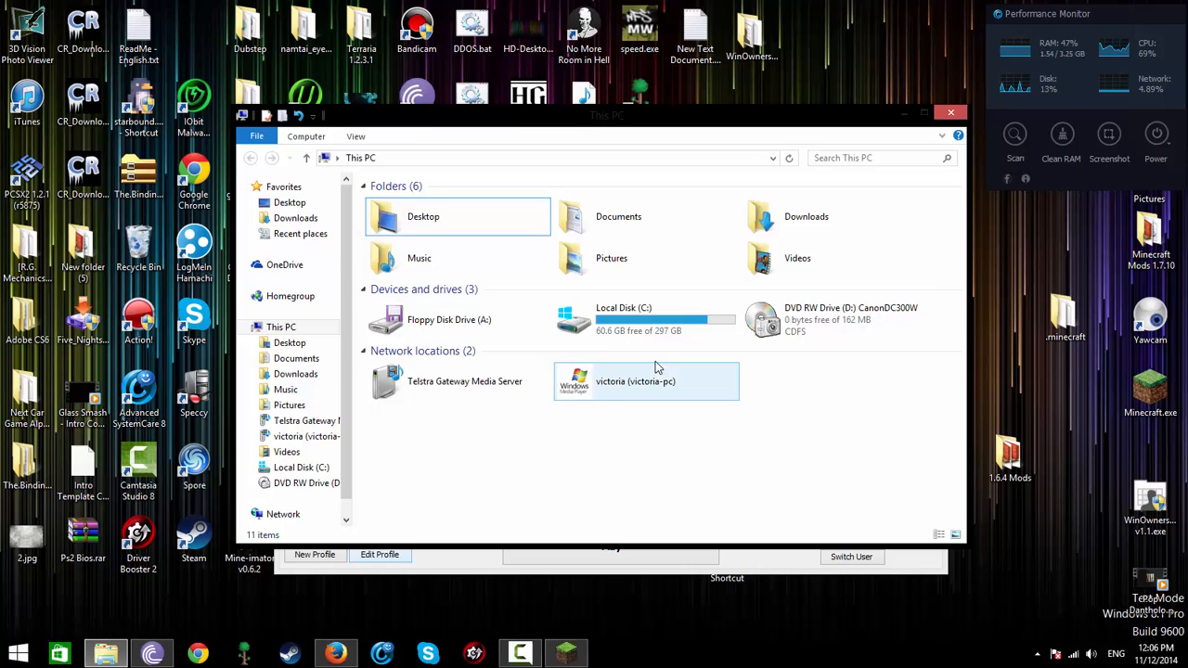
- Browse to C:\Program Files\Java\jre7\bin and find javaw.exe there
{"action": "double_click", "coordinate": [624, 319]}
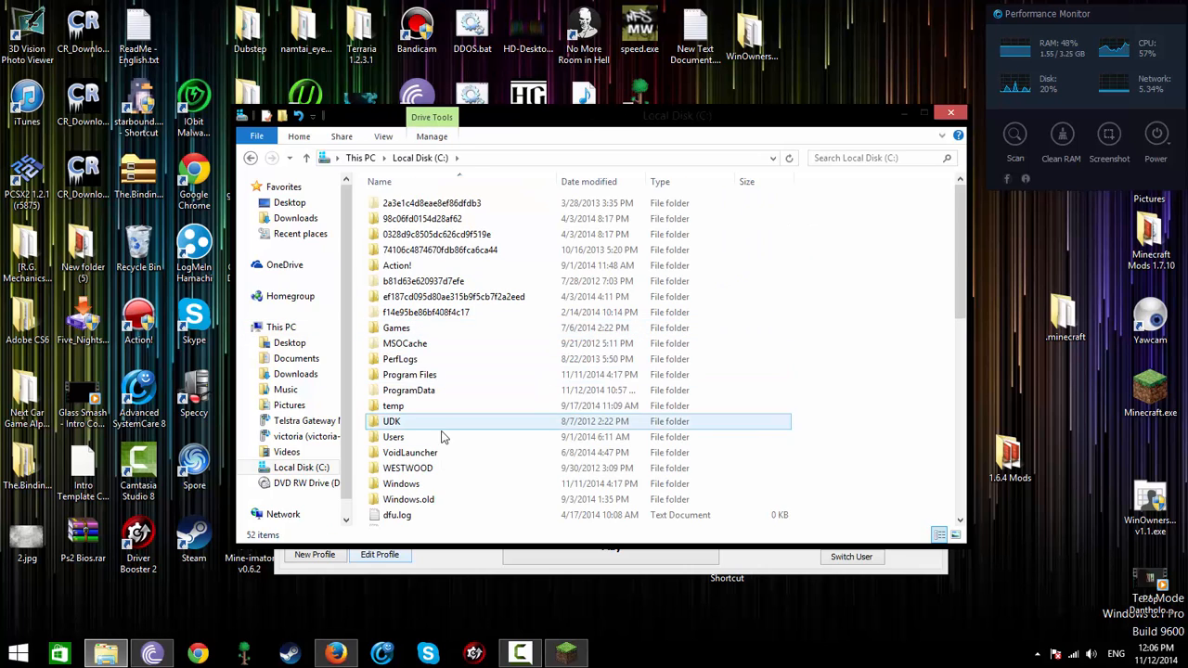
{"action": "double_click", "coordinate": [408, 375]}
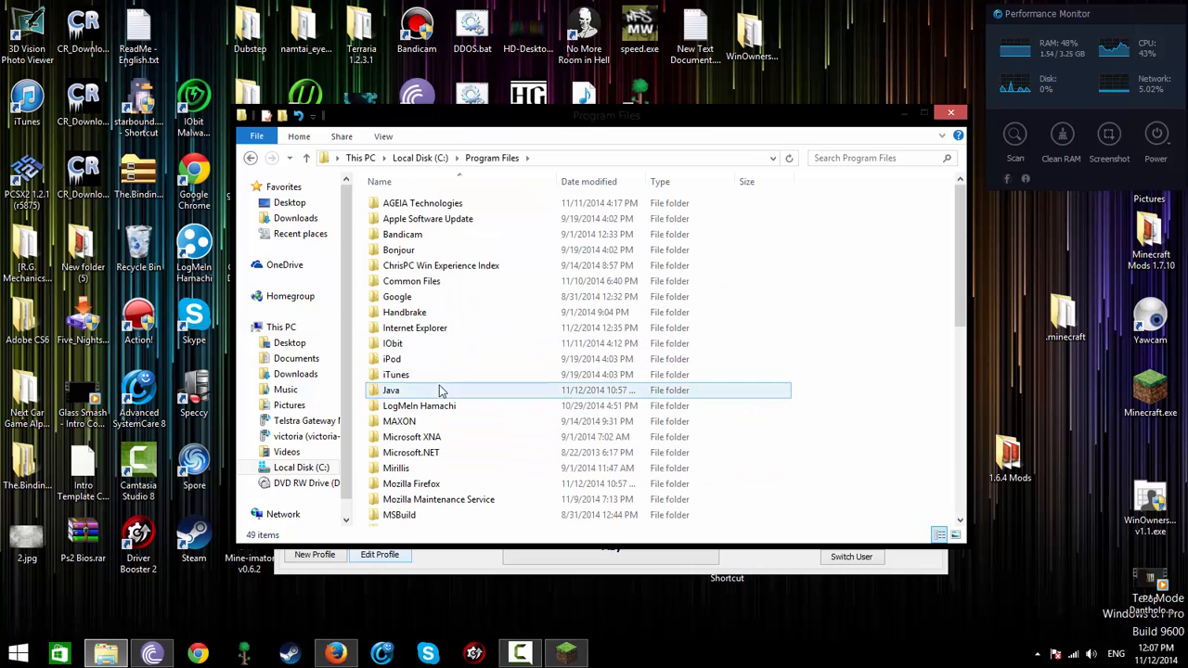
{"action": "double_click", "coordinate": [390, 390]}
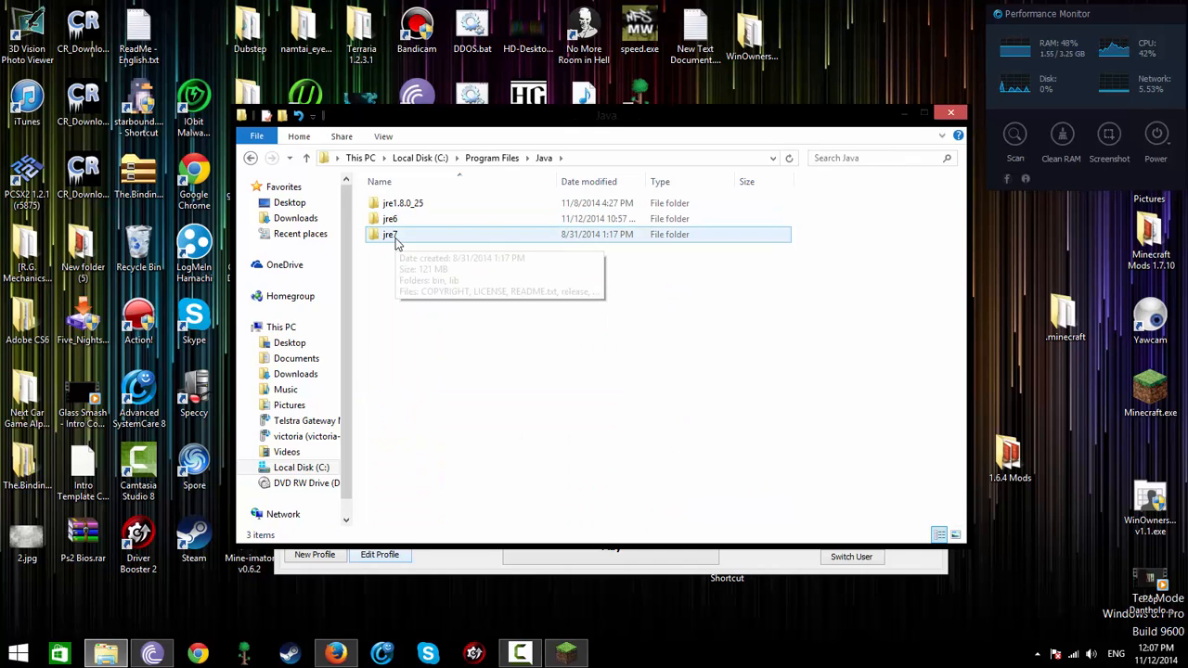
{"action": "left_click", "coordinate": [390, 234]}
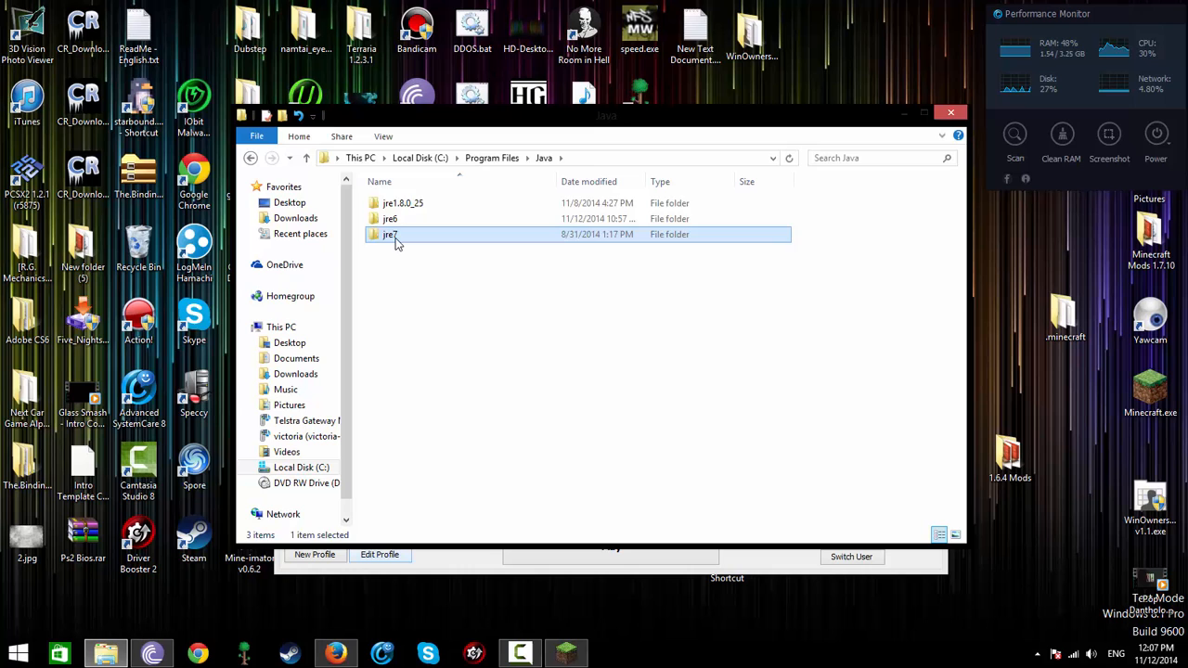
{"action": "double_click", "coordinate": [390, 233]}
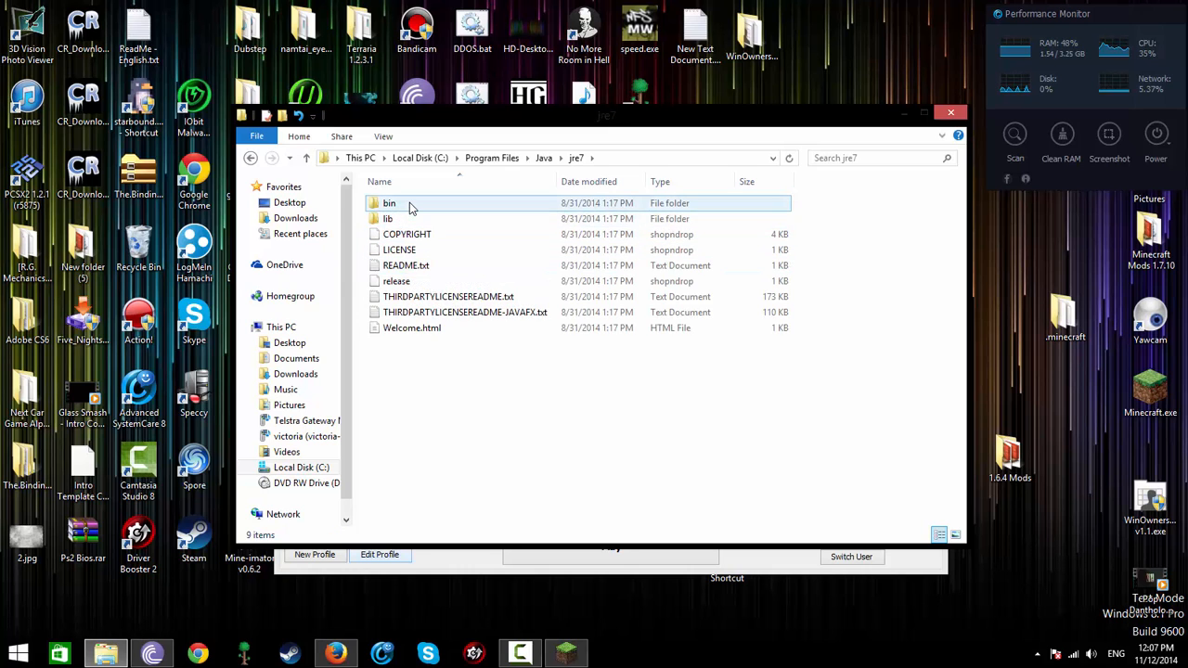
{"action": "double_click", "coordinate": [390, 202]}
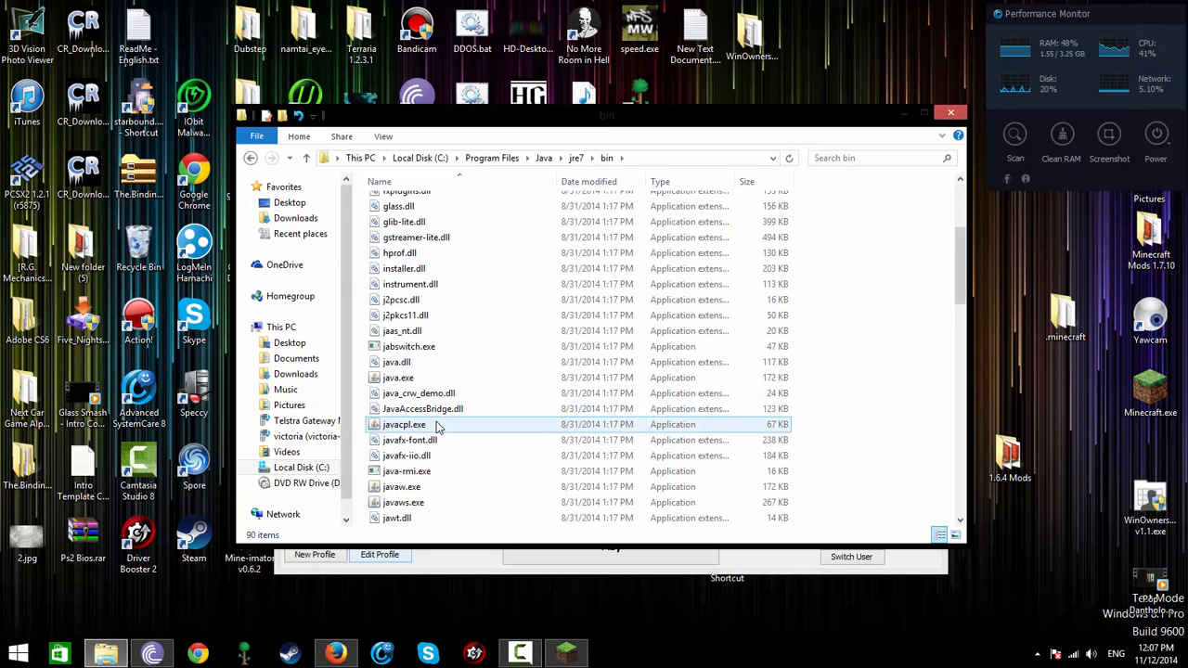
{"action": "scroll", "scroll_direction": "down", "scroll_amount": 3}
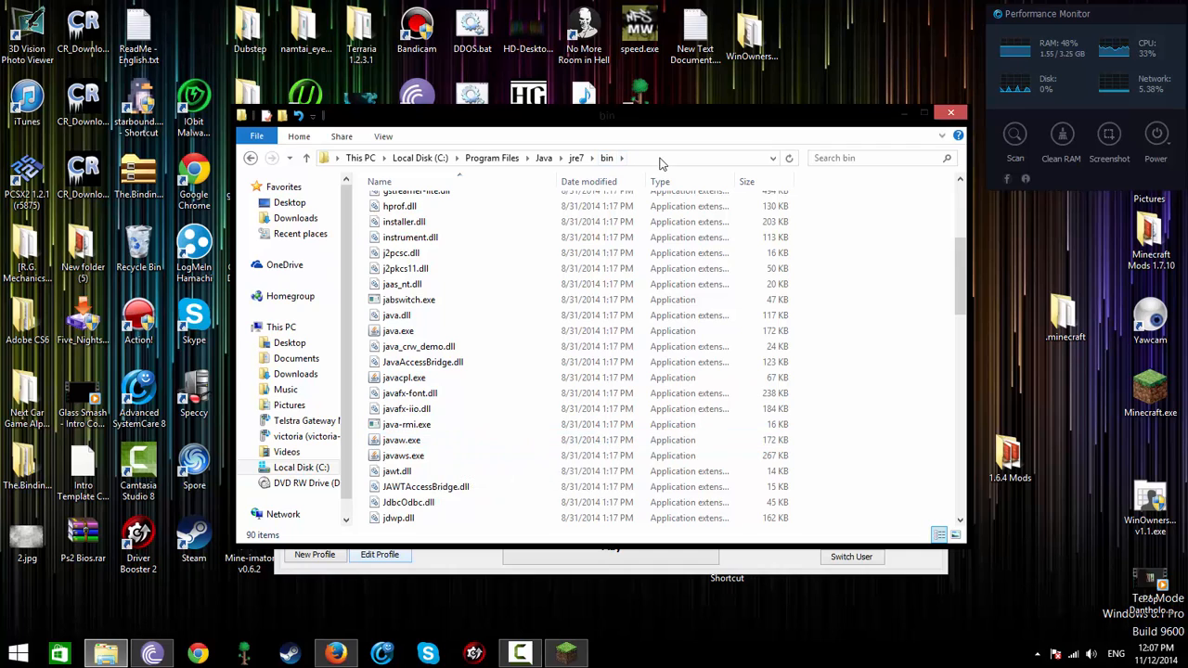
{"action": "left_click", "coordinate": [659, 157]}
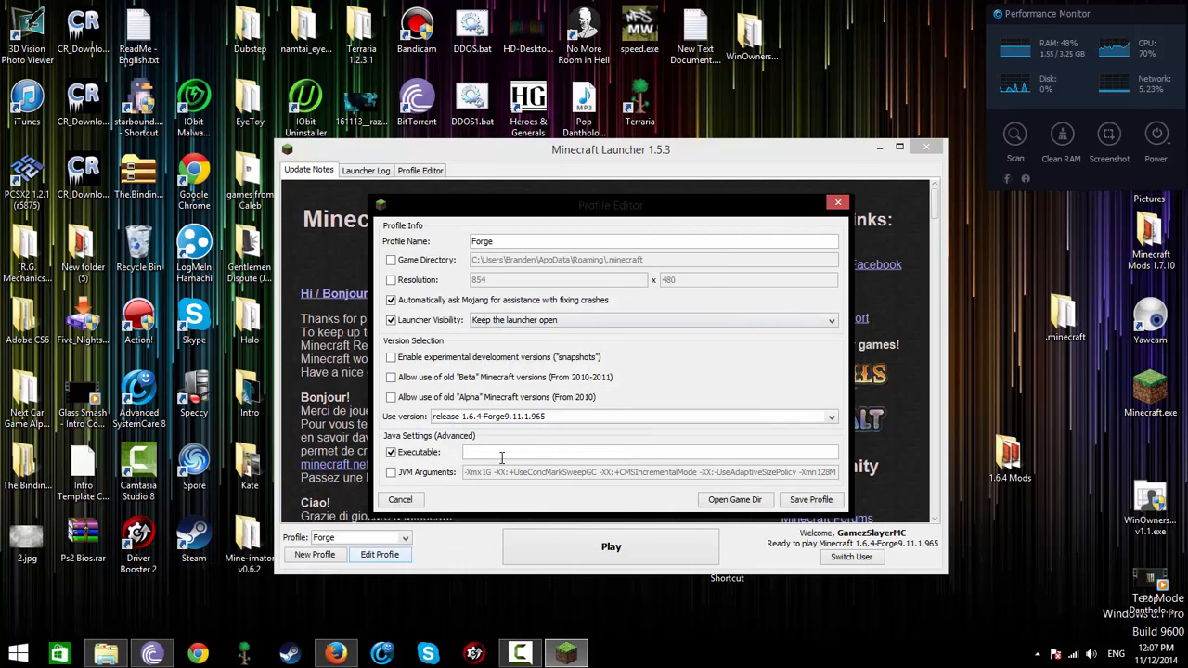
- Set the profile's executable to C:\Program Files\Java\jre7\bin\javaw
{"action": "type", "text": "C:\\Program Files\\Java\\jre7\\bin\\"}
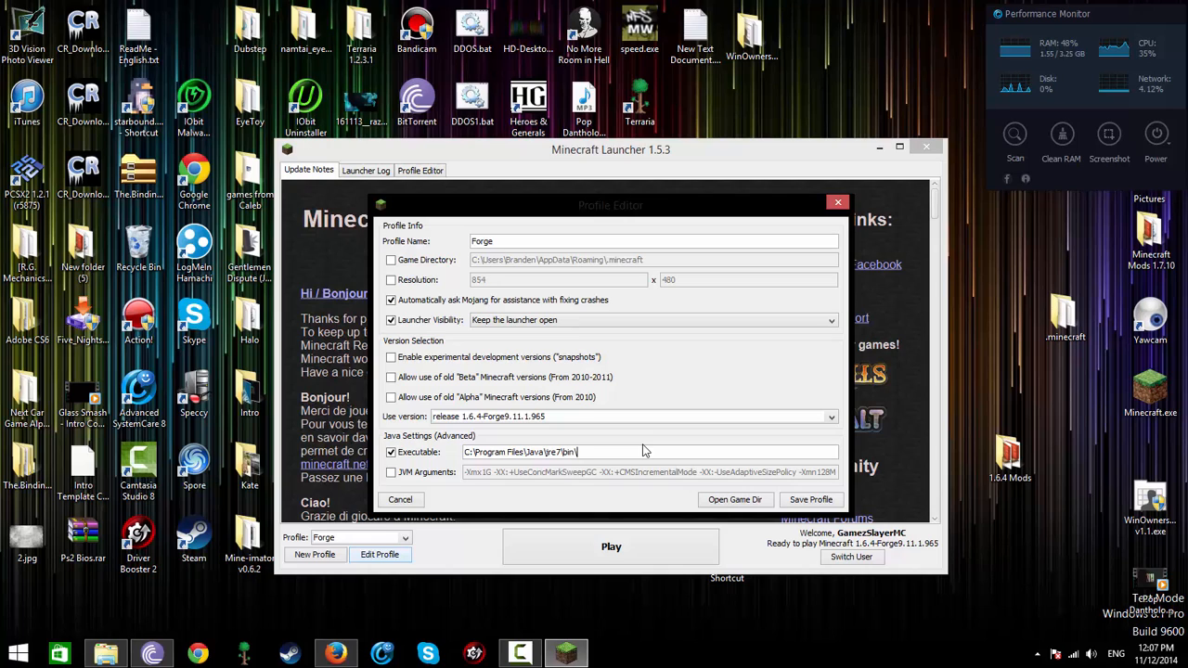
{"action": "type", "text": "javaw"}
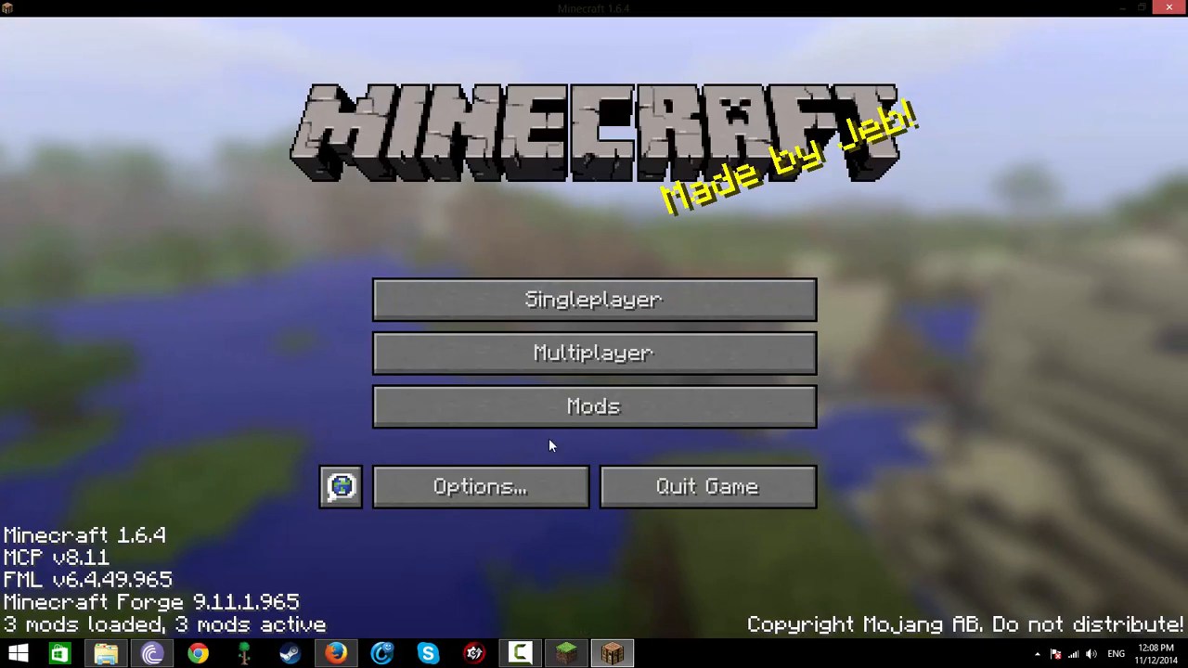
- Confirm Minecraft Forge appears in the loaded mods list
{"action": "left_click", "coordinate": [594, 404]}
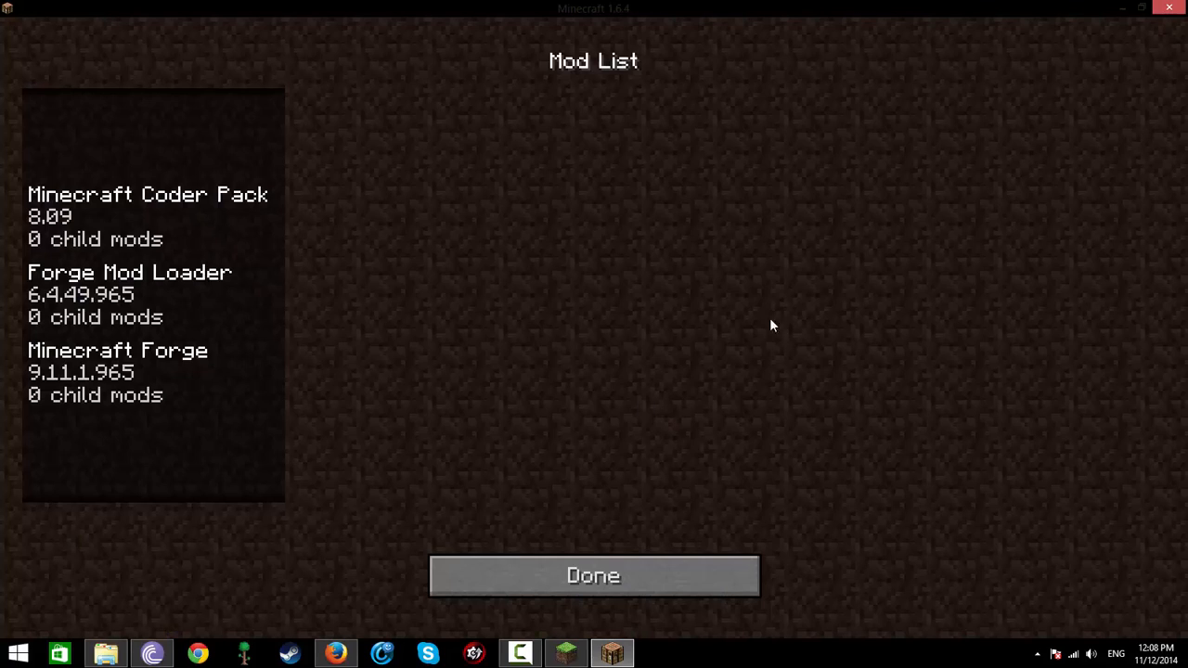
{"action": "left_click", "coordinate": [119, 371]}
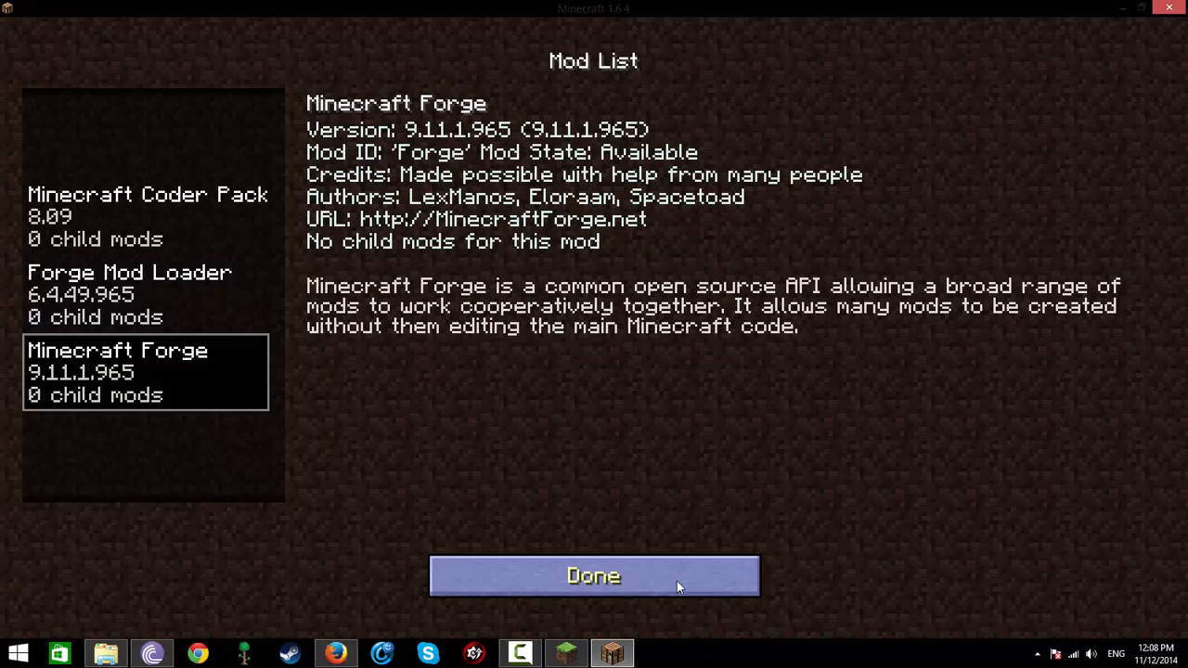
{"action": "left_click", "coordinate": [594, 575]}
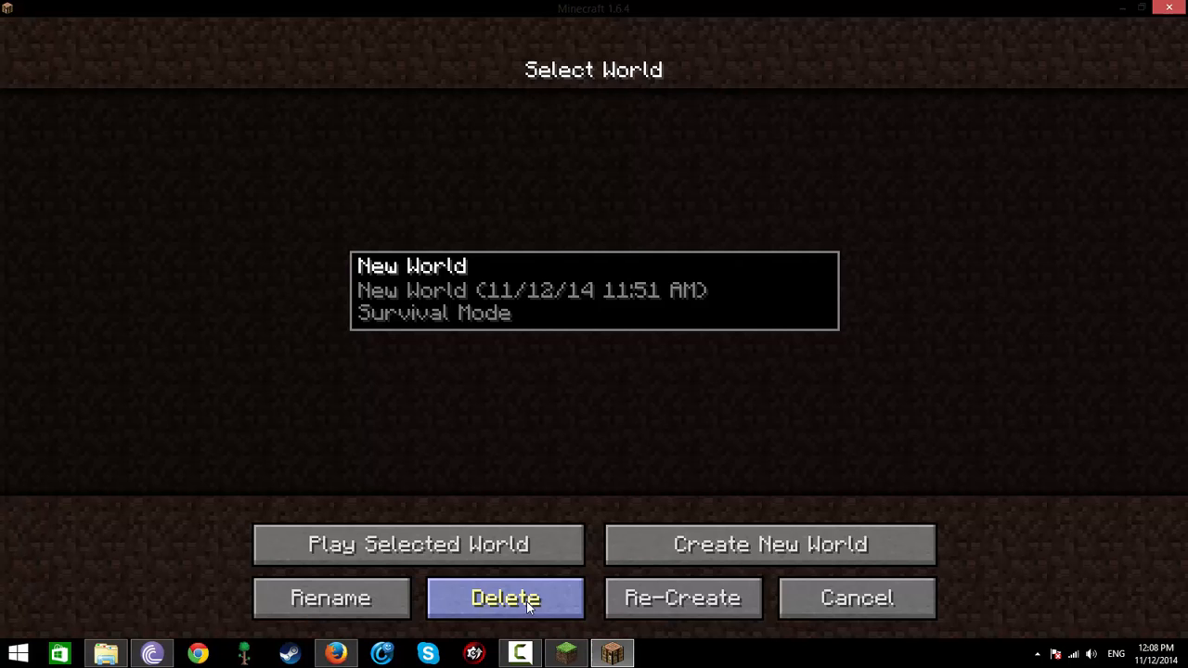
- Delete the old New World save and start creating a fresh world
{"action": "left_click", "coordinate": [505, 598]}
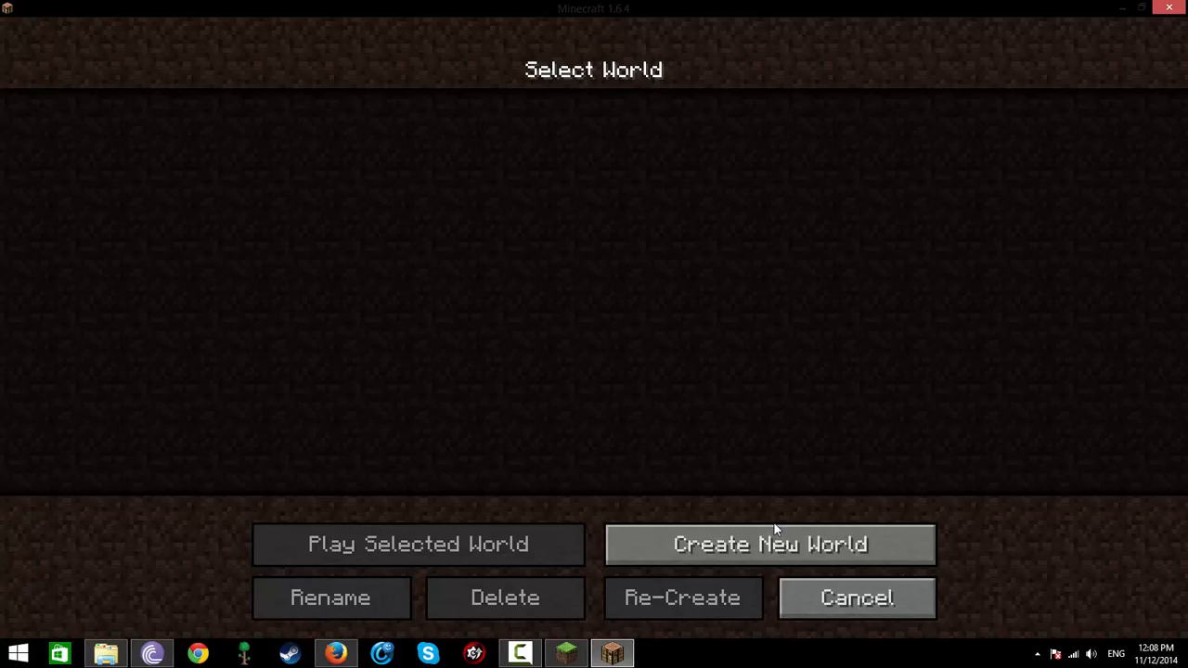
{"action": "left_click", "coordinate": [854, 597]}
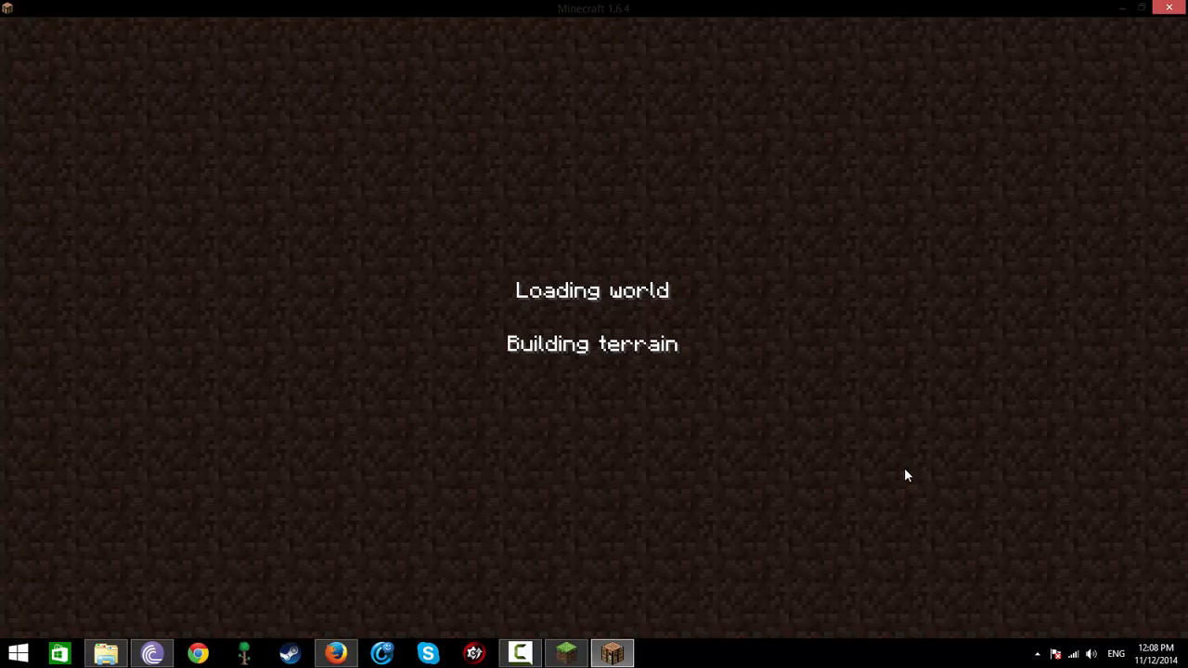
{"action": "mouse_move", "coordinate": [898, 524]}
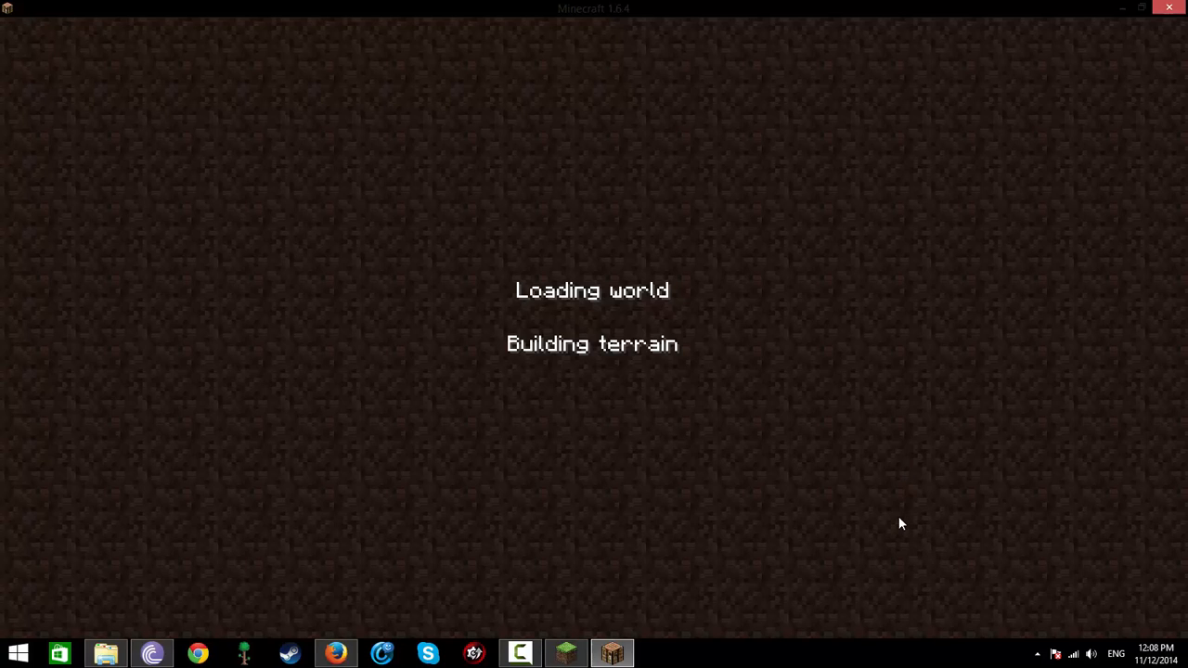